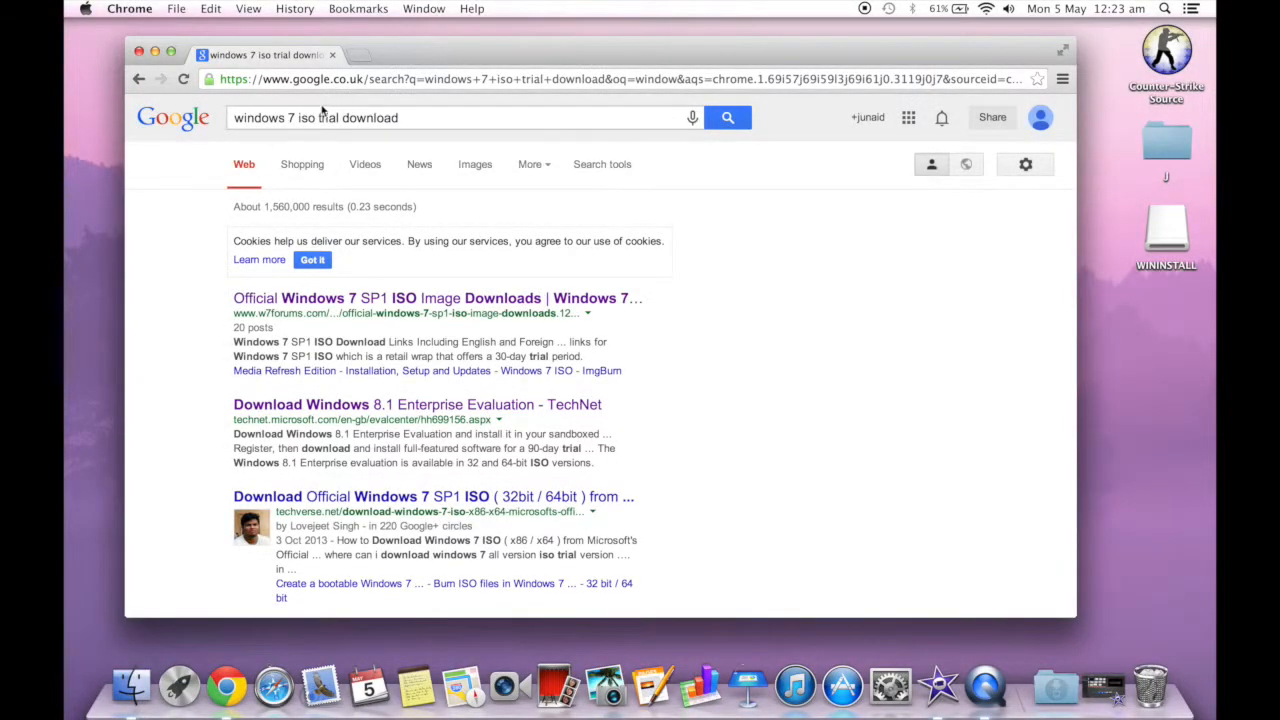
mouse_move(296, 298)
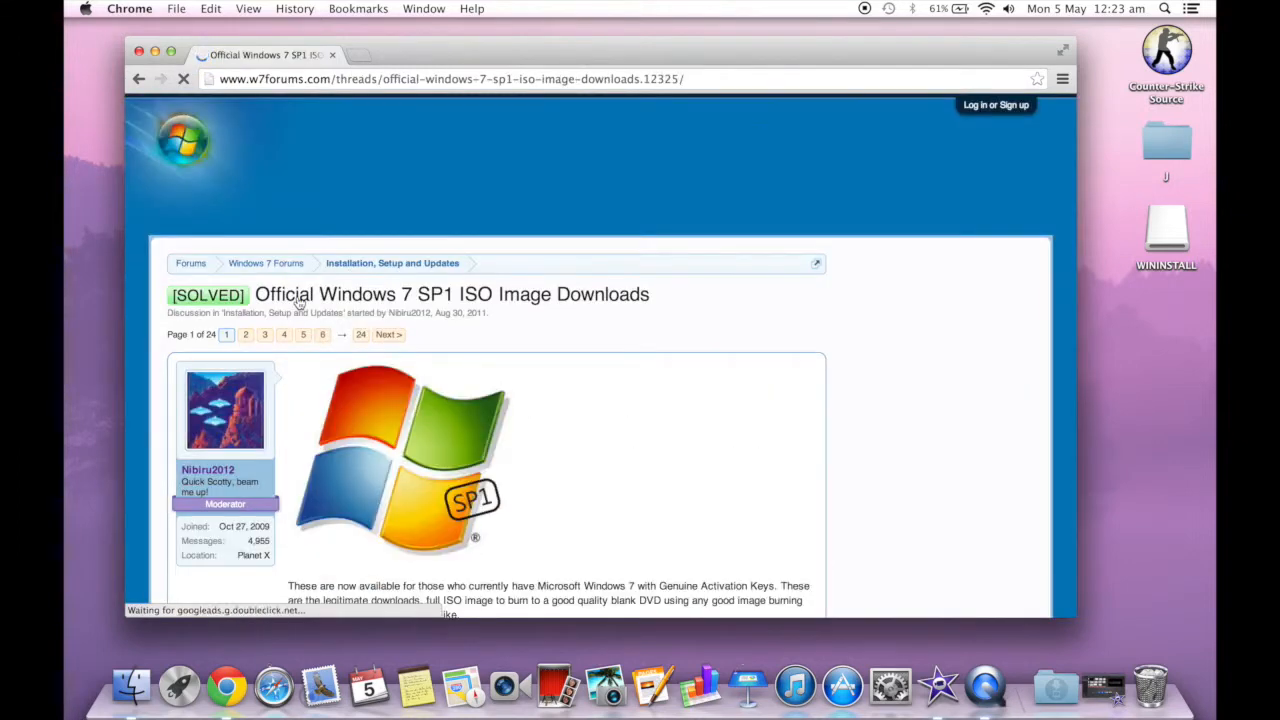
- Scroll the w7forums SP1 ISO thread until the list of ISO download links is in view
scroll(down, 3)
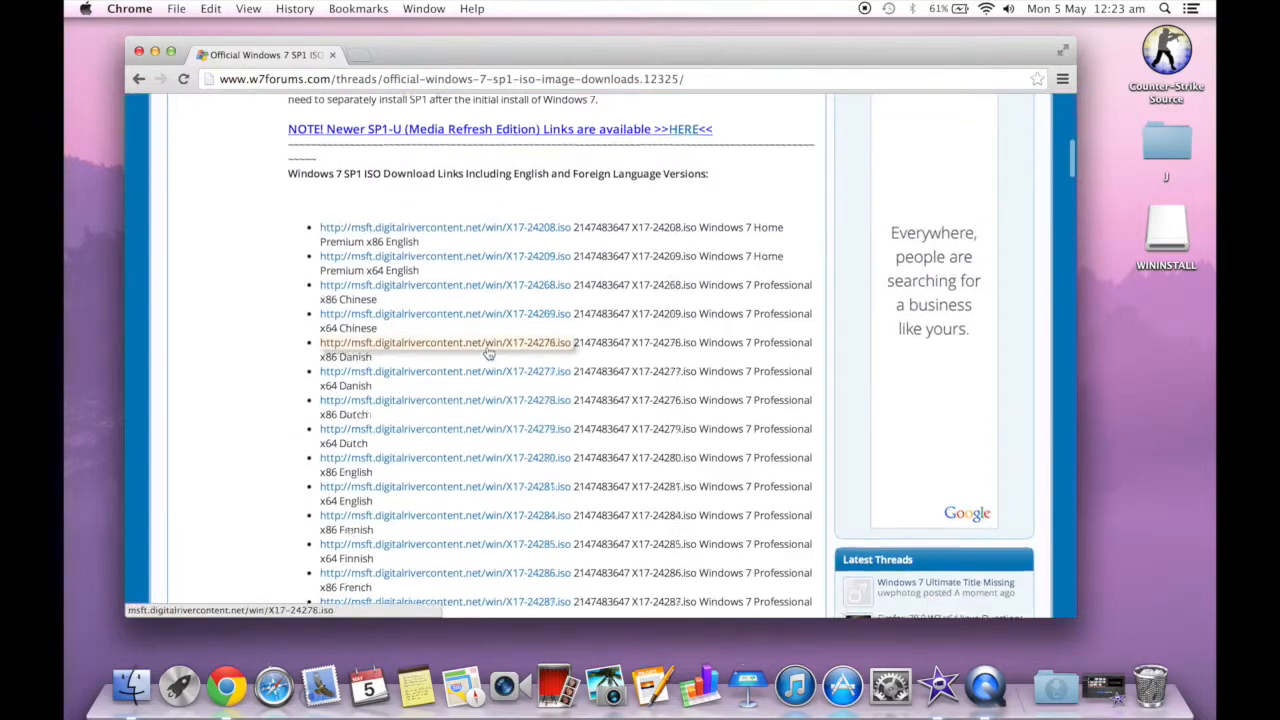
scroll(down, 3)
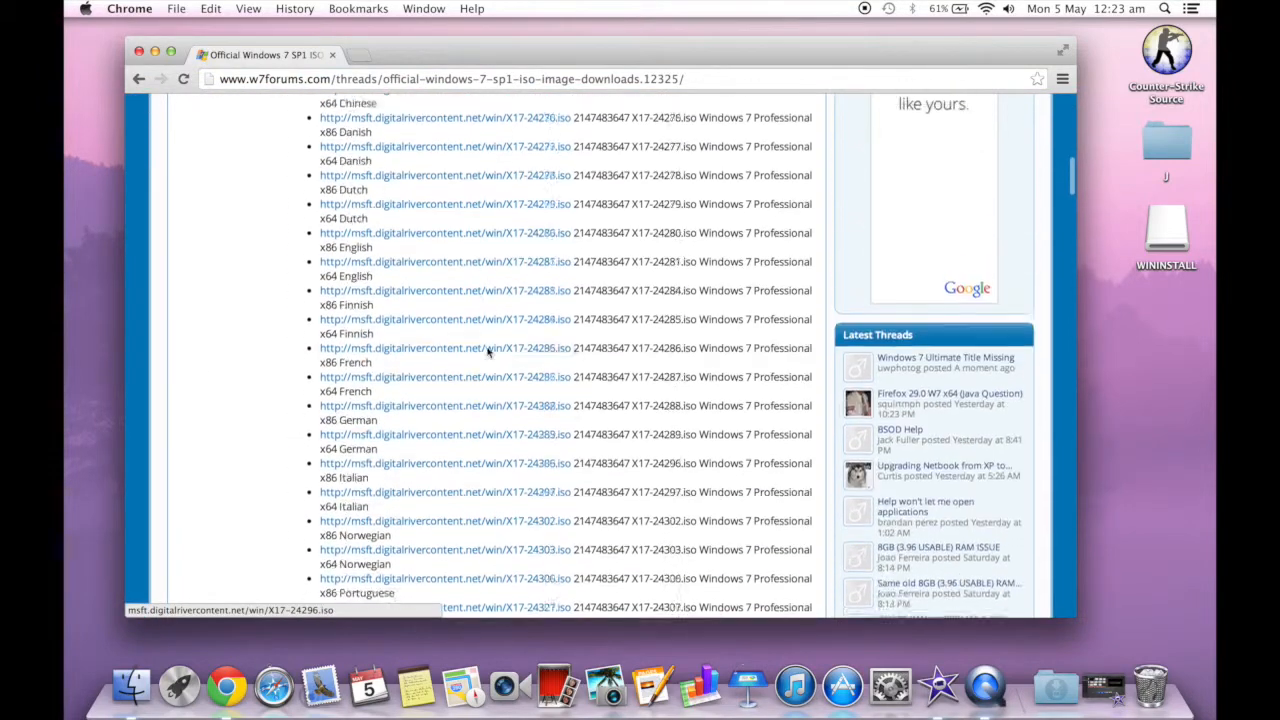
scroll(up, 3)
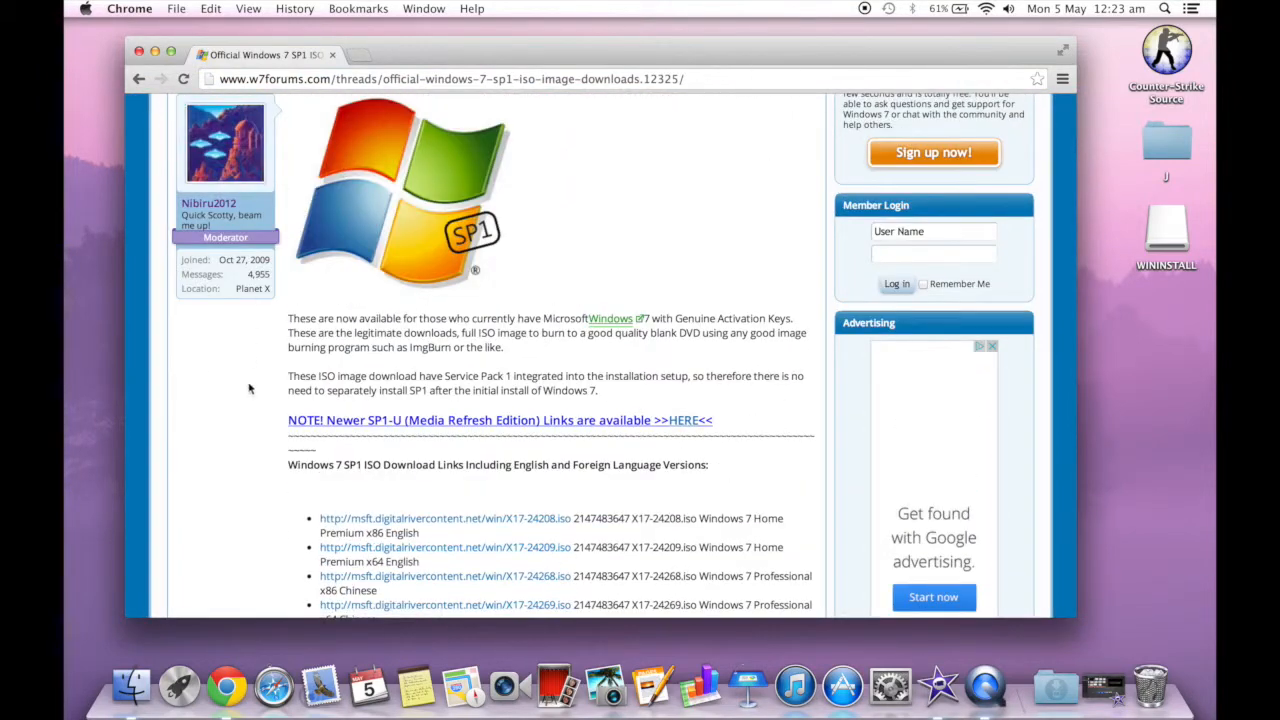
scroll(down, 3)
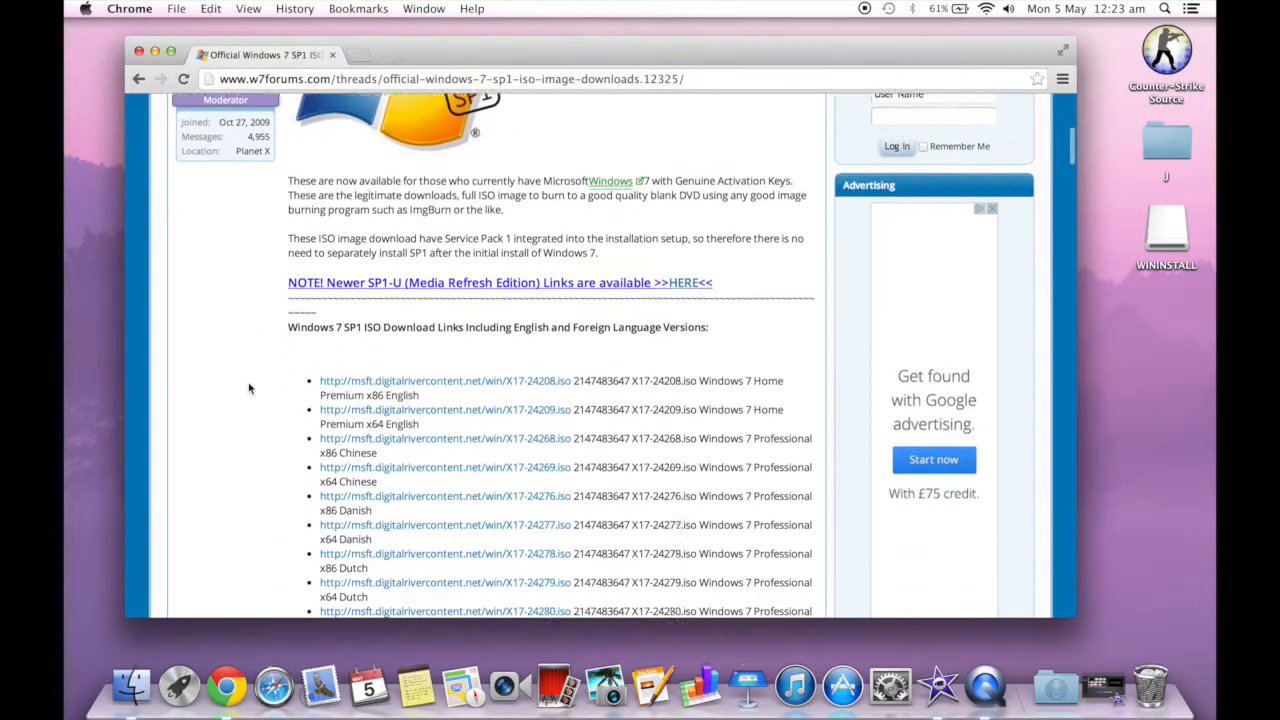
scroll(down, 3)
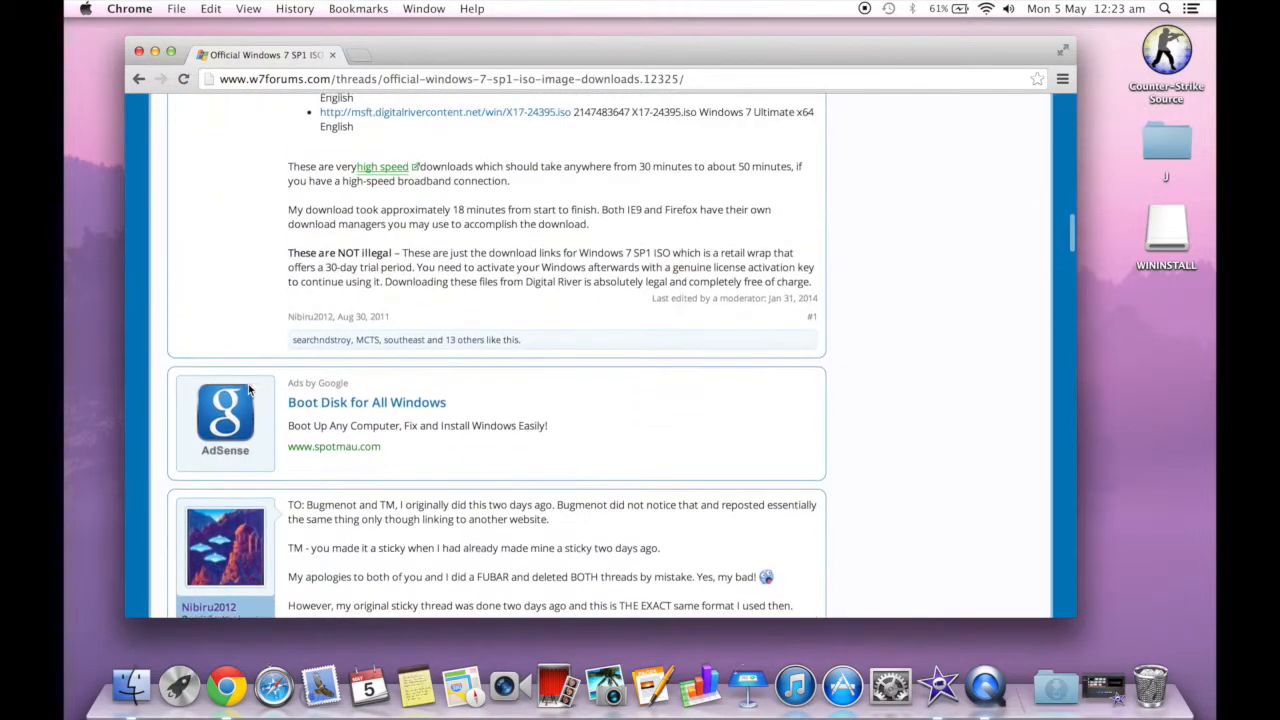
scroll(up, 3)
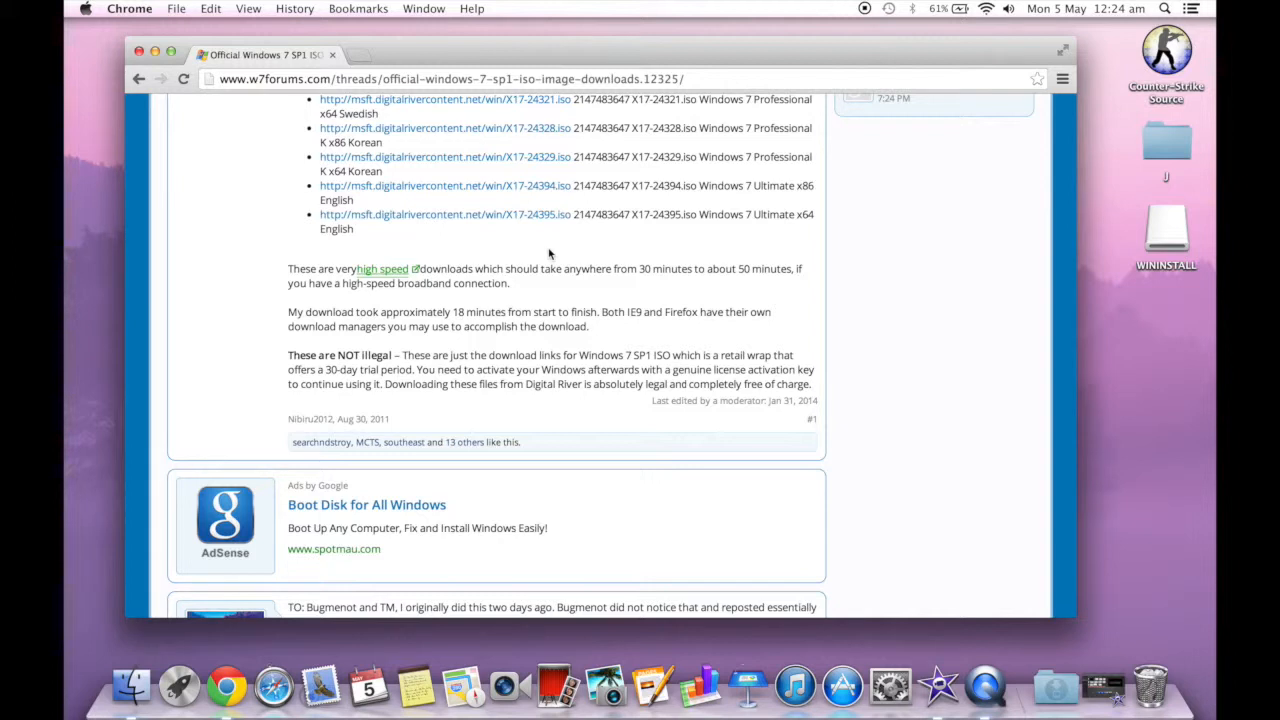
mouse_move(500, 220)
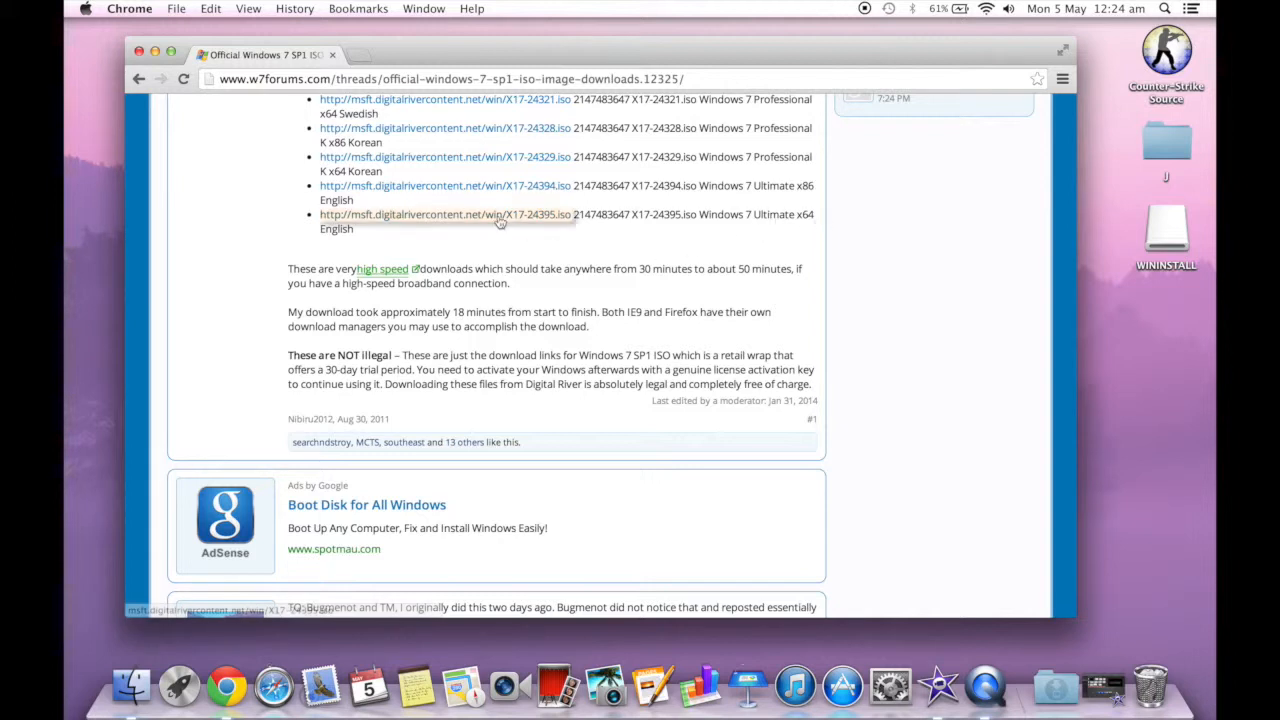
- Start the X17-24395.iso Windows 7 Ultimate x64 download, then relaunch Chrome from the Dock
click(444, 214)
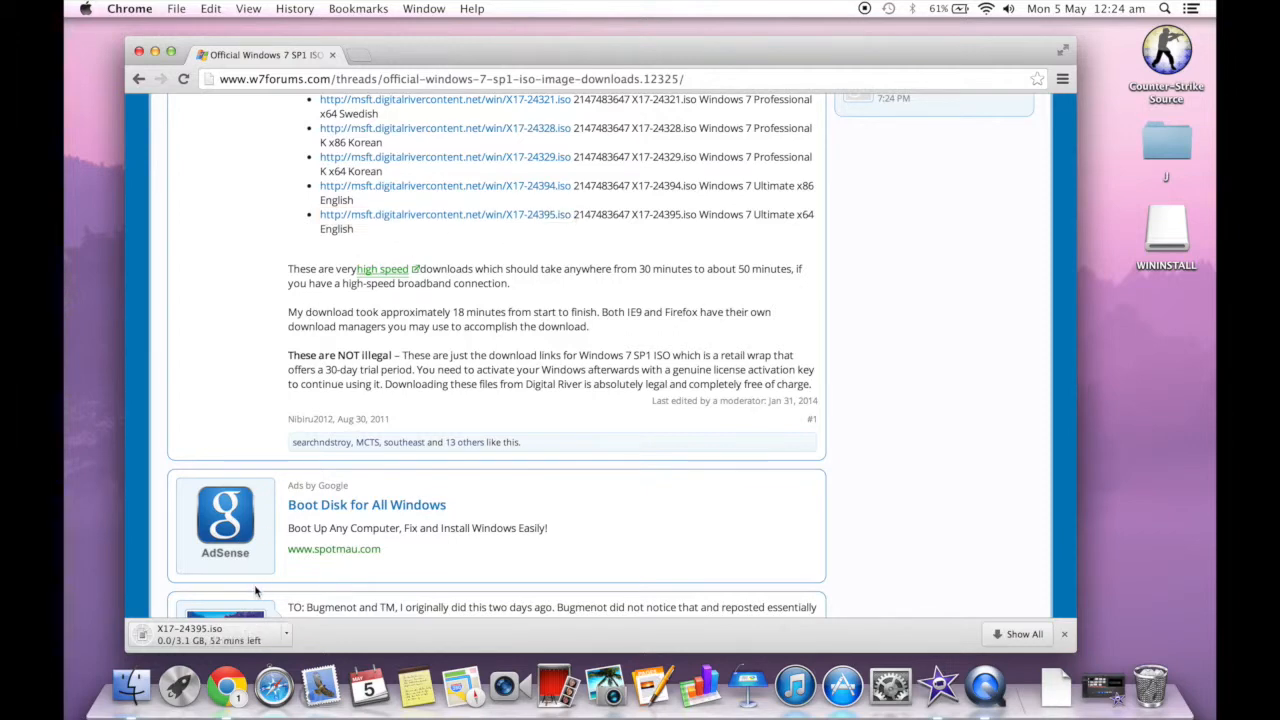
mouse_move(268, 640)
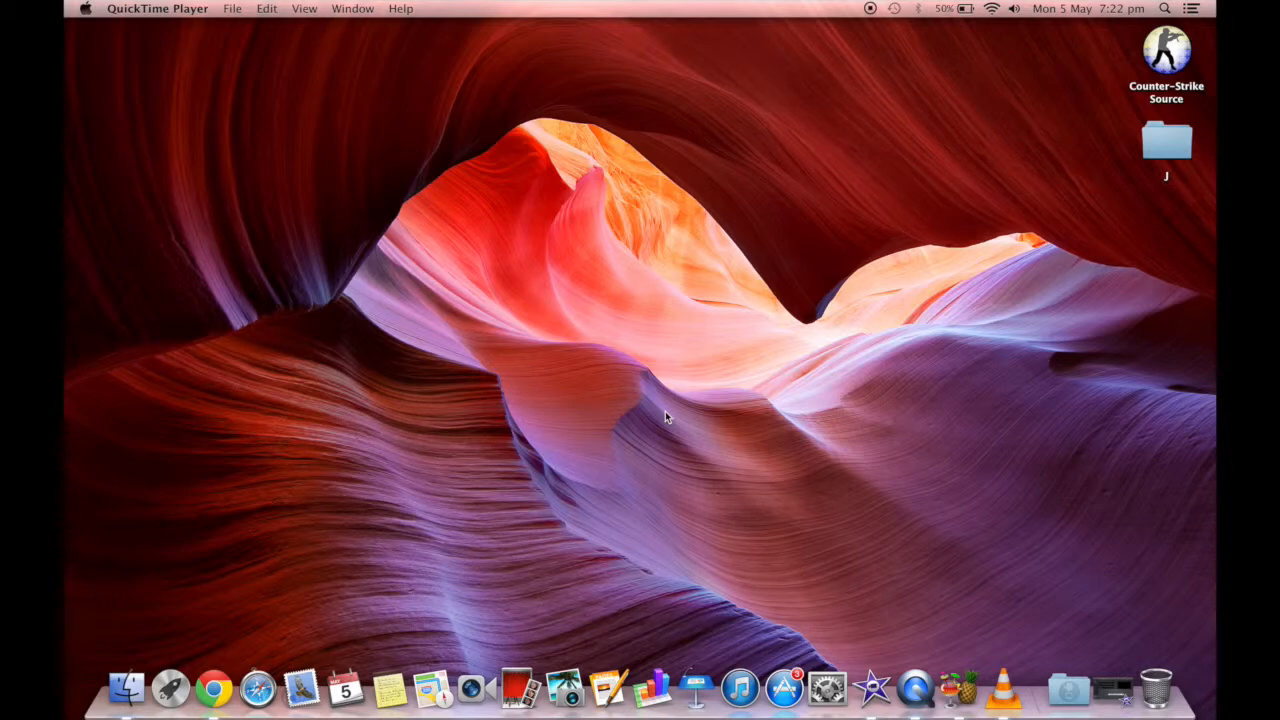
mouse_move(336, 552)
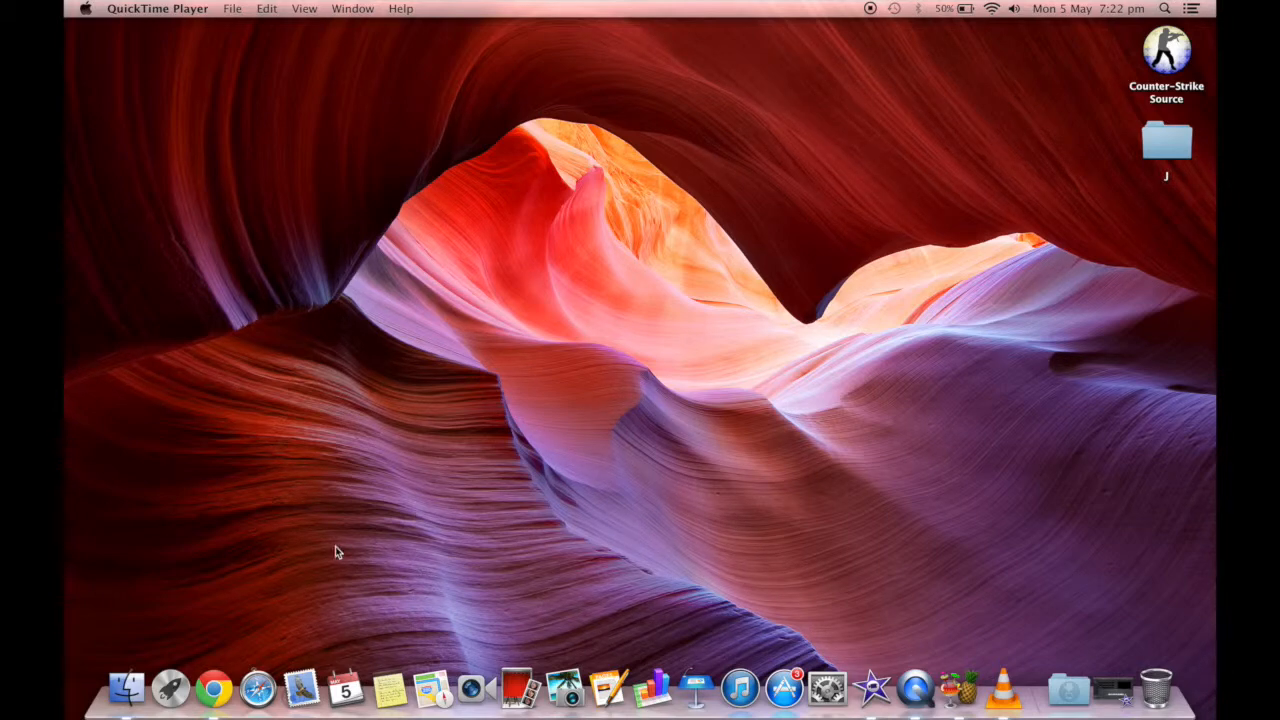
click(214, 688)
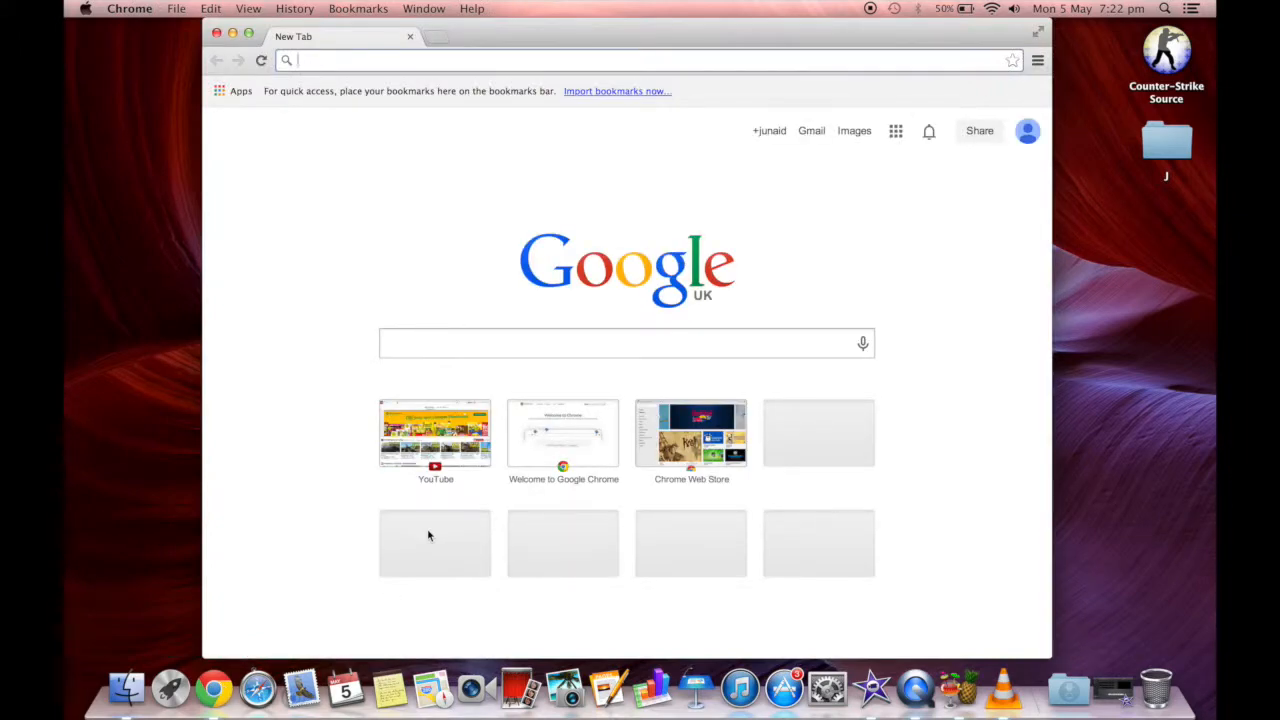
- Search Google for 'windows activator by daz' from the new tab's address bar
text(www.youtube.com)
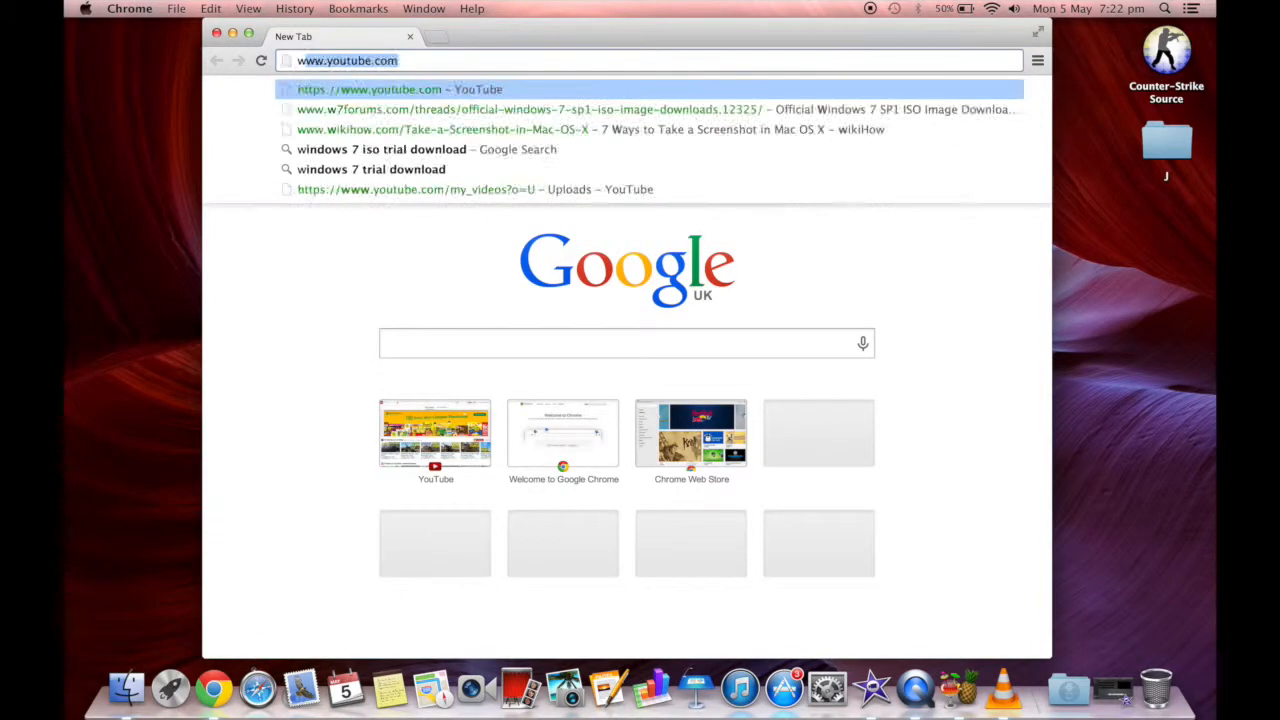
text(windows activator by daz)
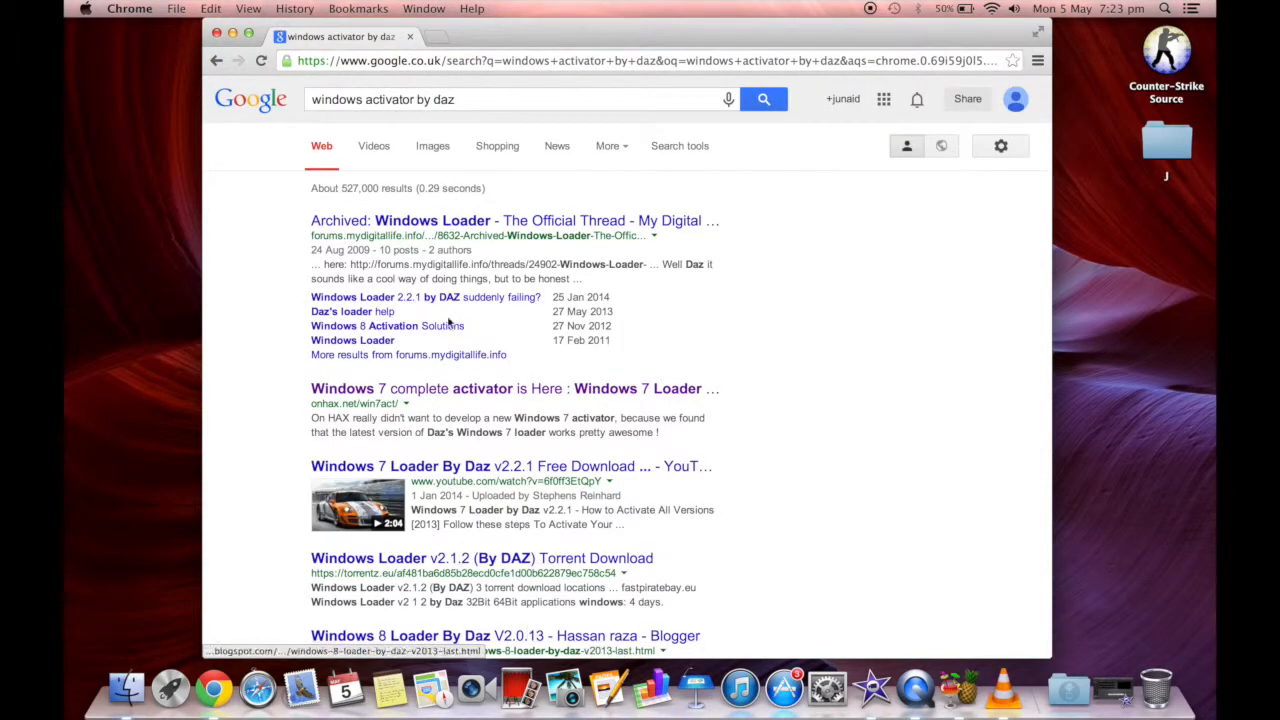
mouse_move(432, 220)
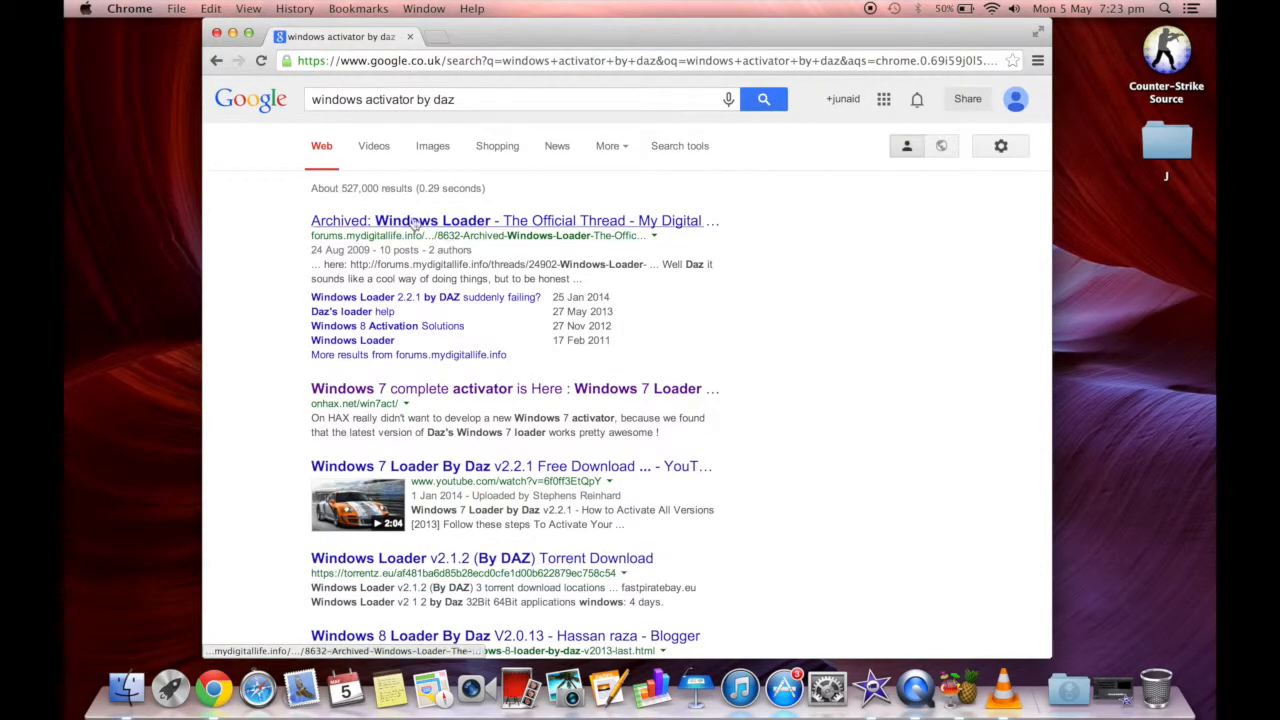
mouse_move(448, 388)
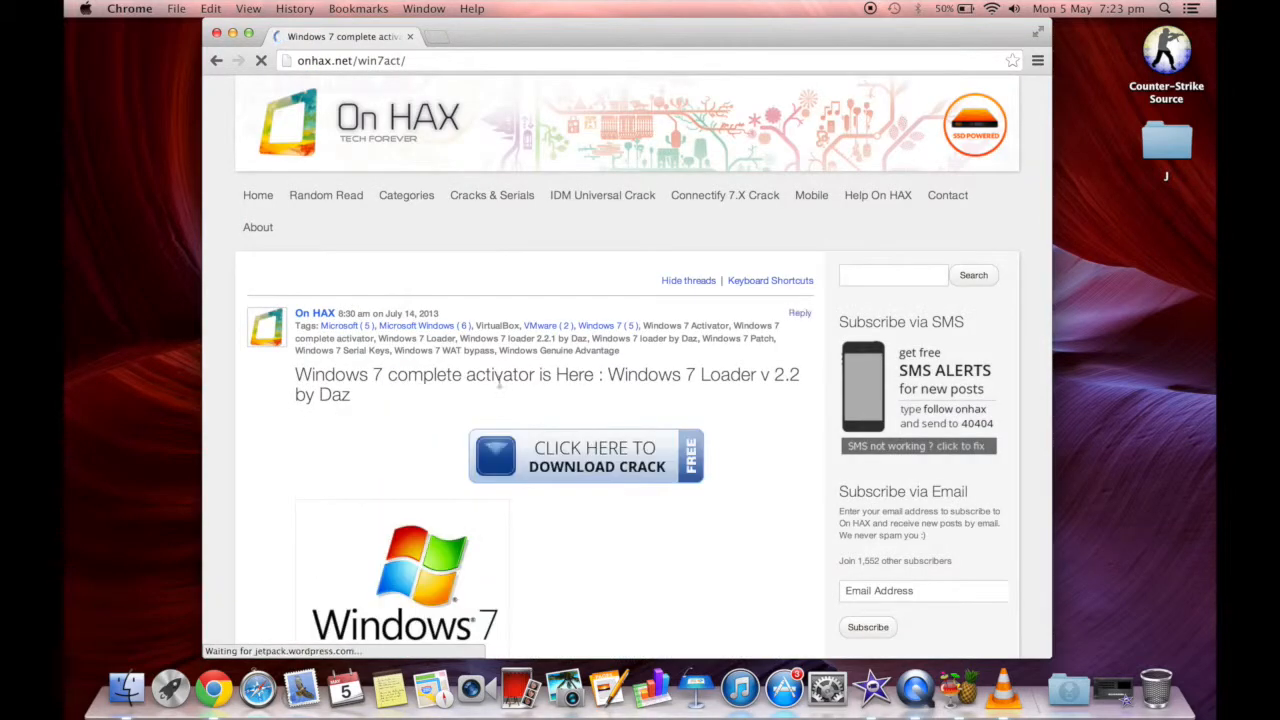
- Scroll the onhax.net Windows 7 Loader by Daz page down to its Downloads section
scroll(down, 3)
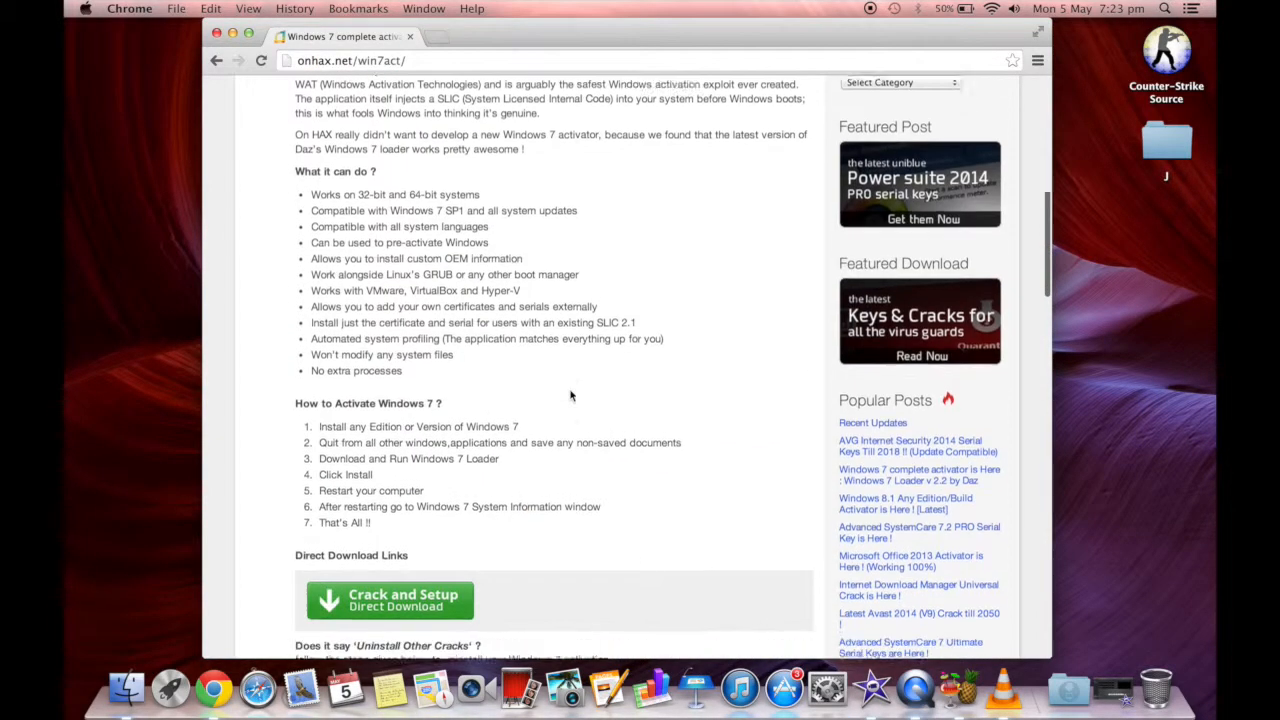
scroll(down, 3)
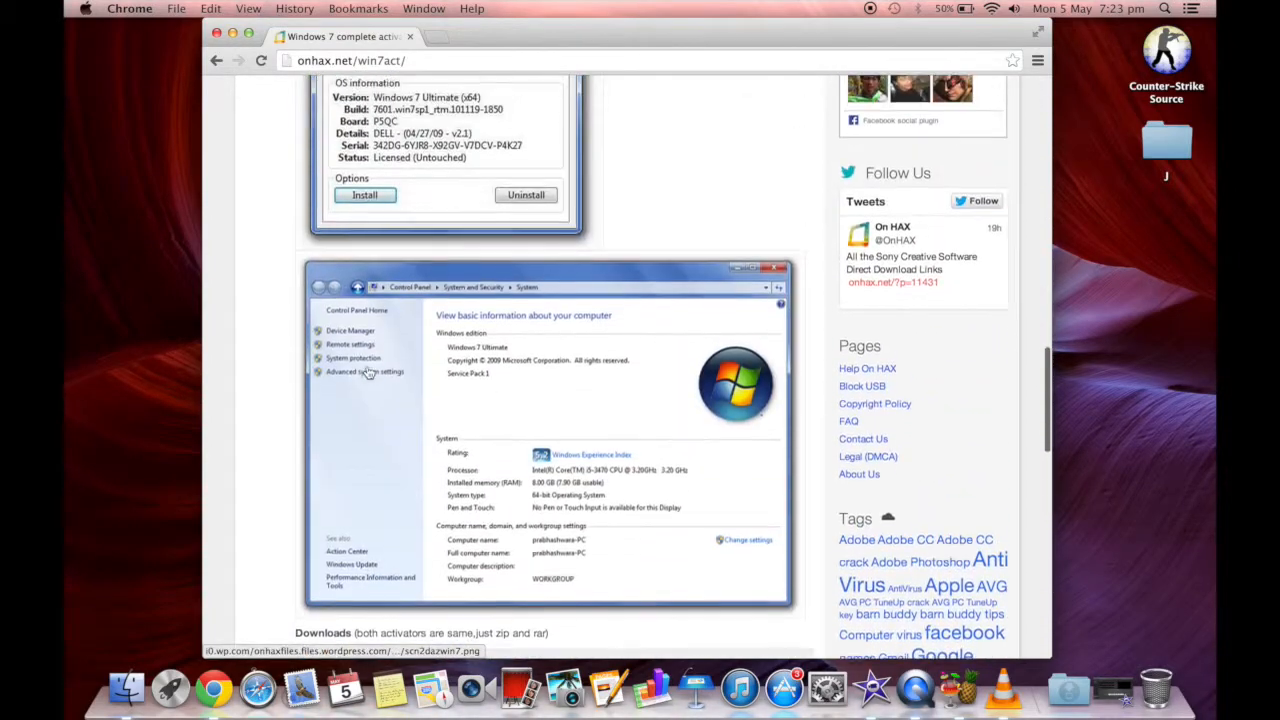
scroll(up, 3)
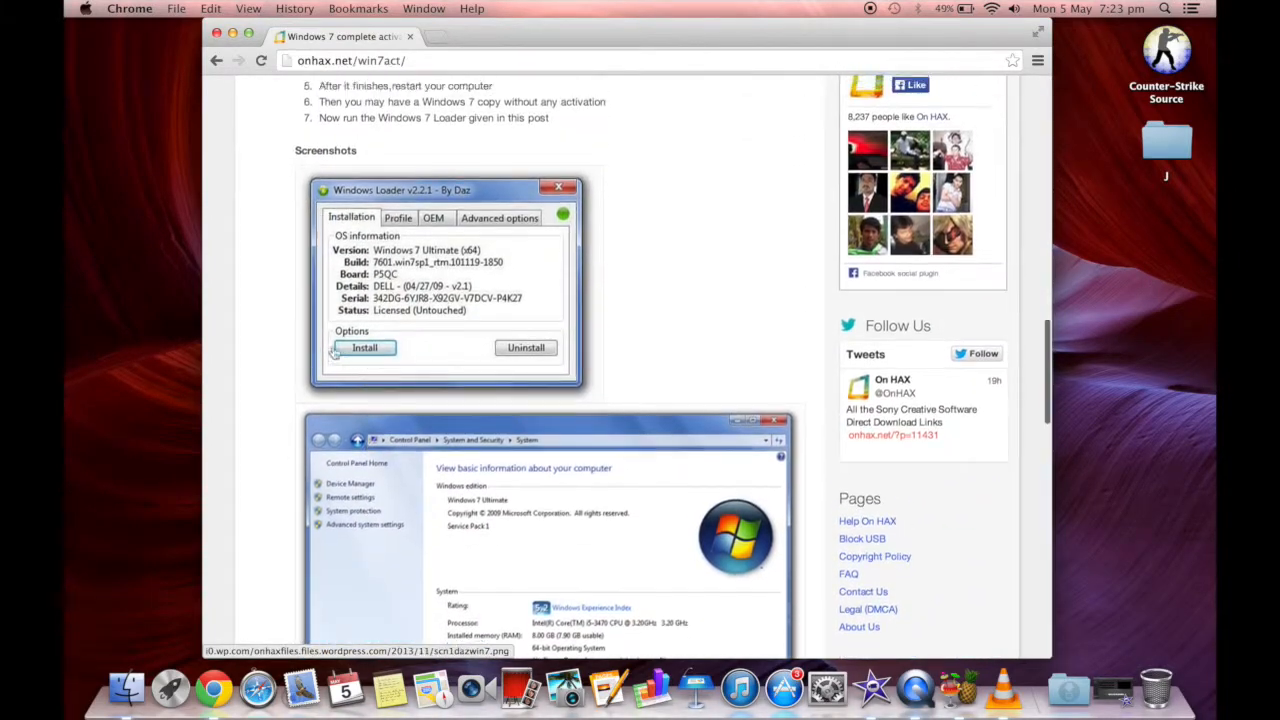
scroll(down, 3)
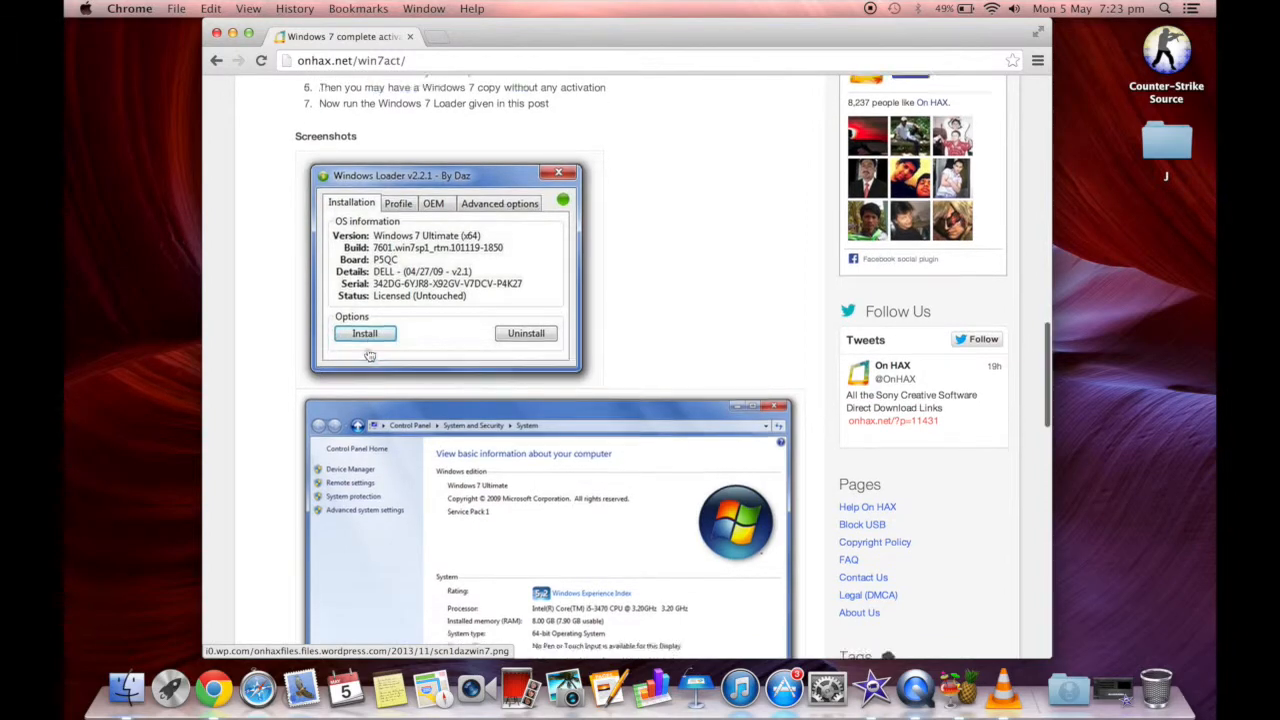
scroll(down, 3)
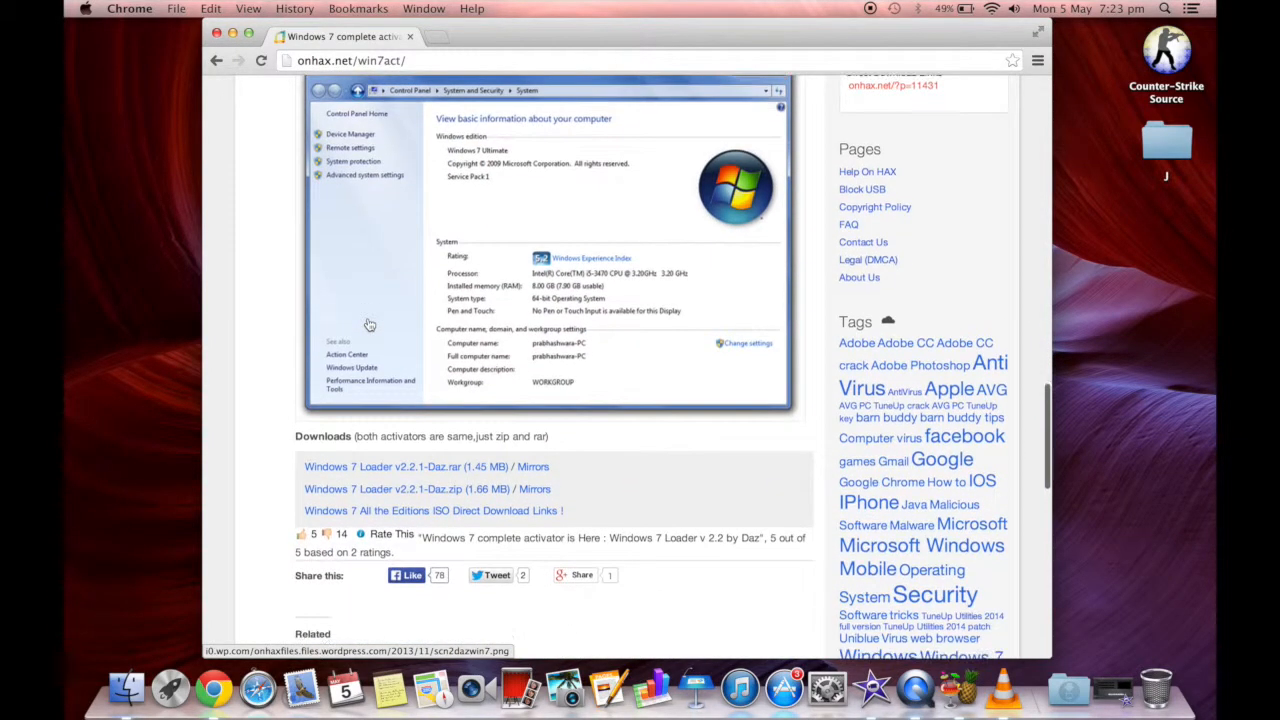
scroll(down, 3)
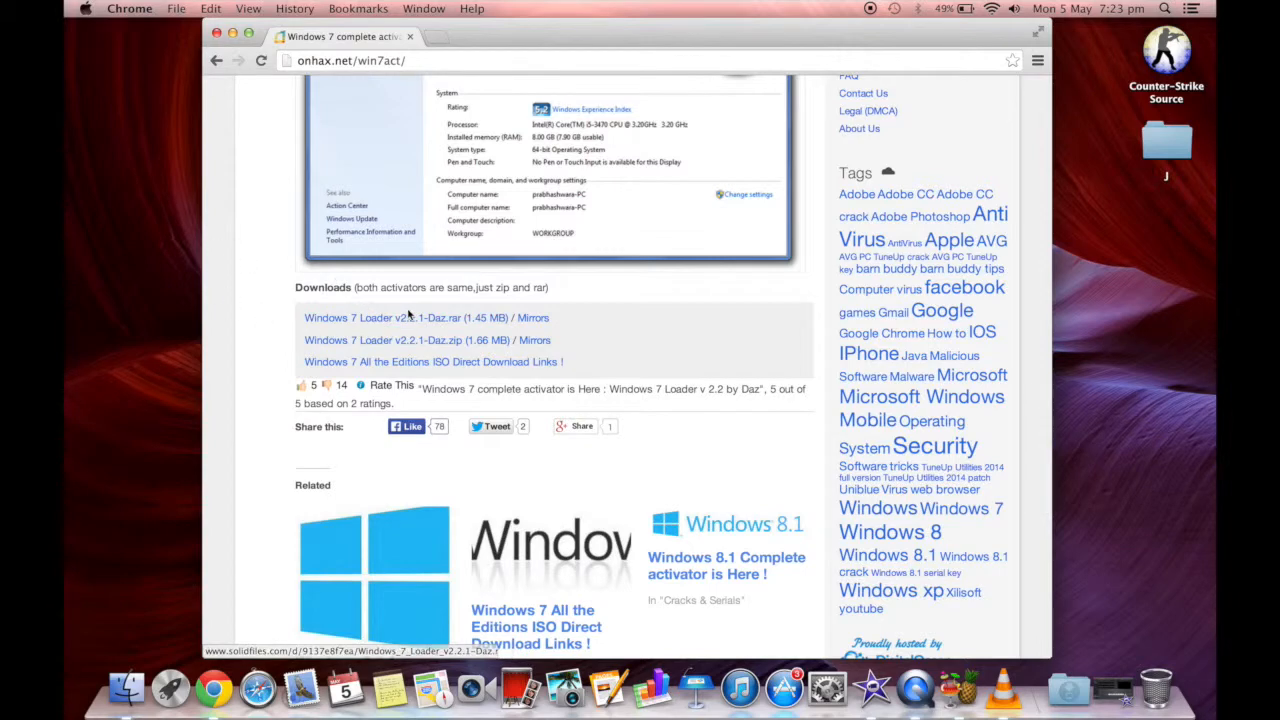
mouse_move(708, 140)
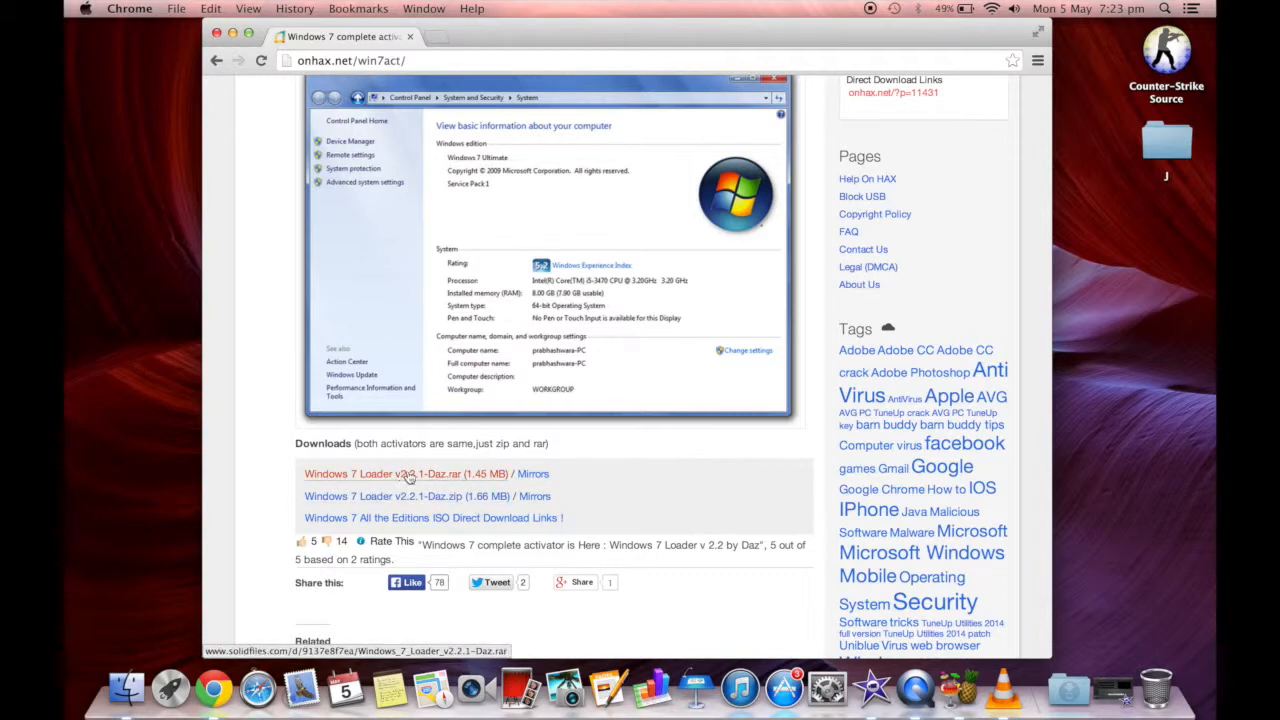
mouse_move(400, 476)
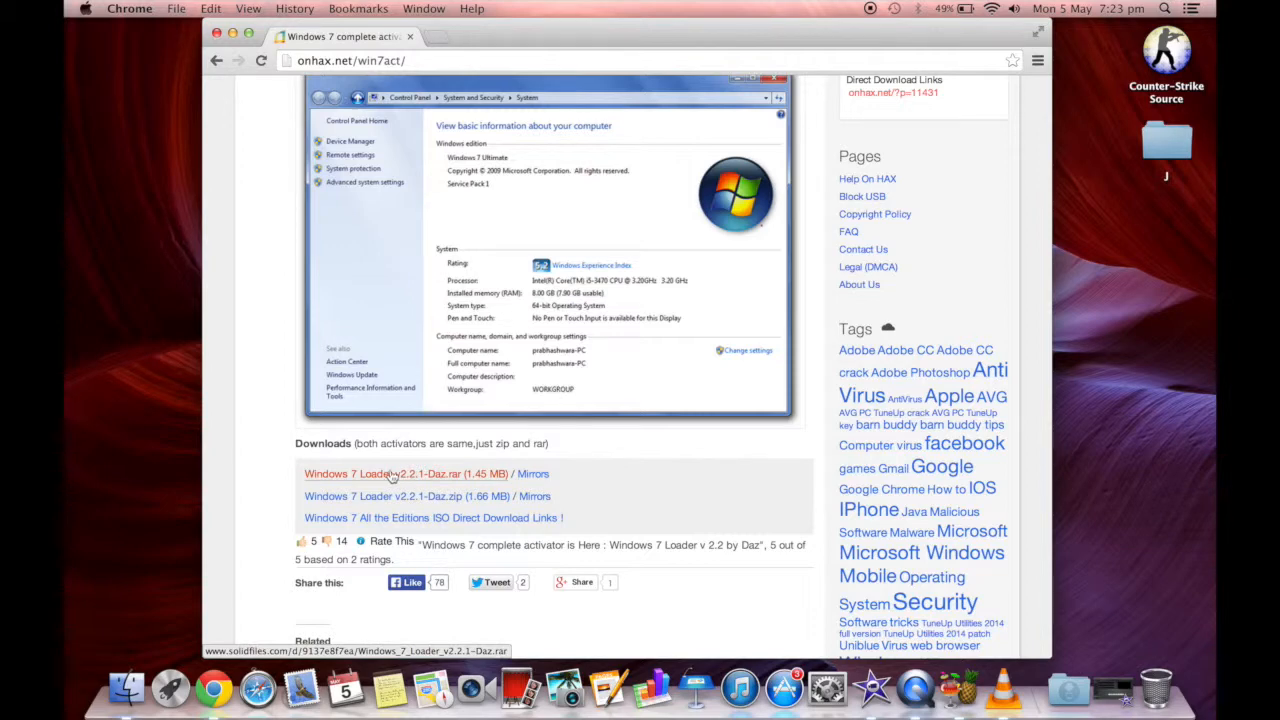
mouse_move(488, 444)
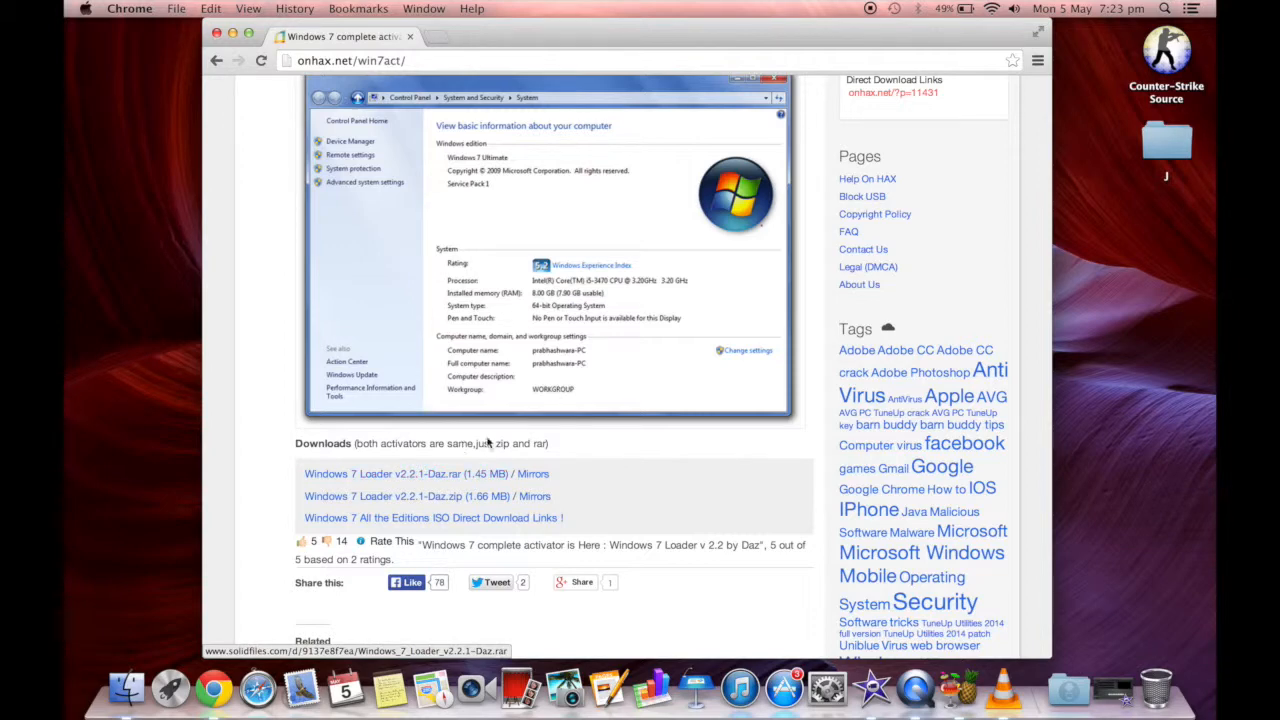
mouse_move(496, 432)
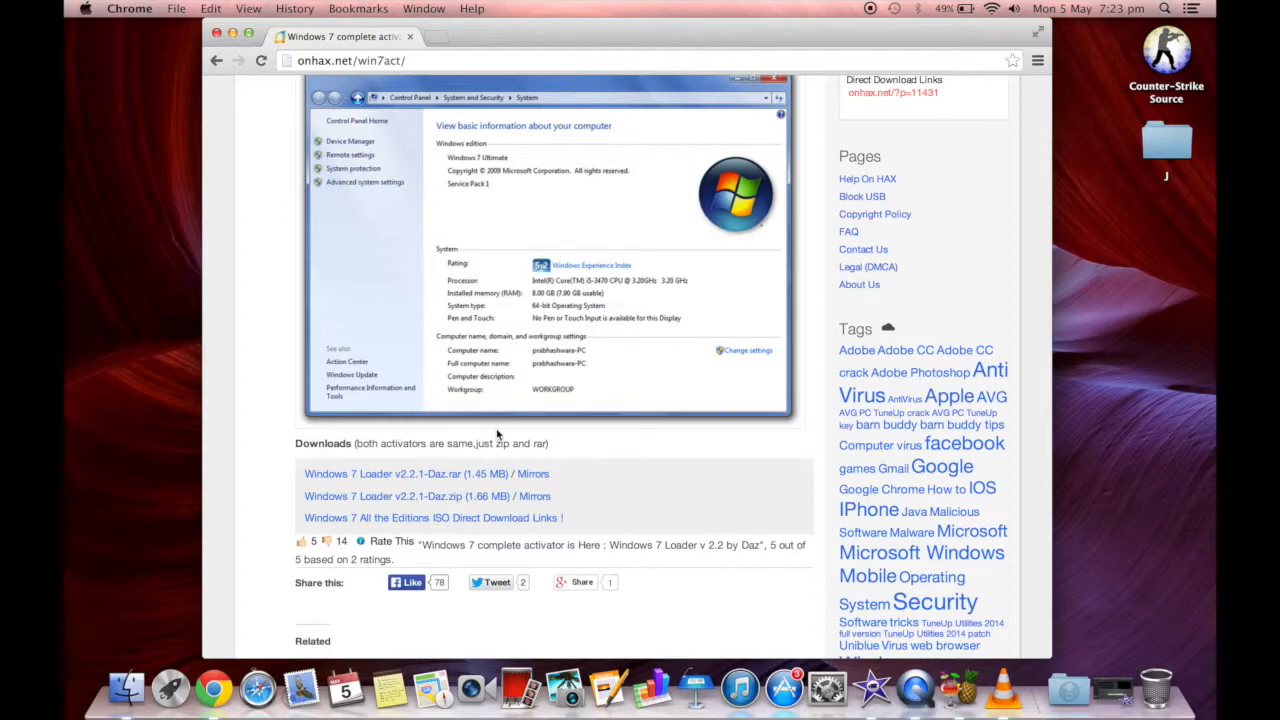